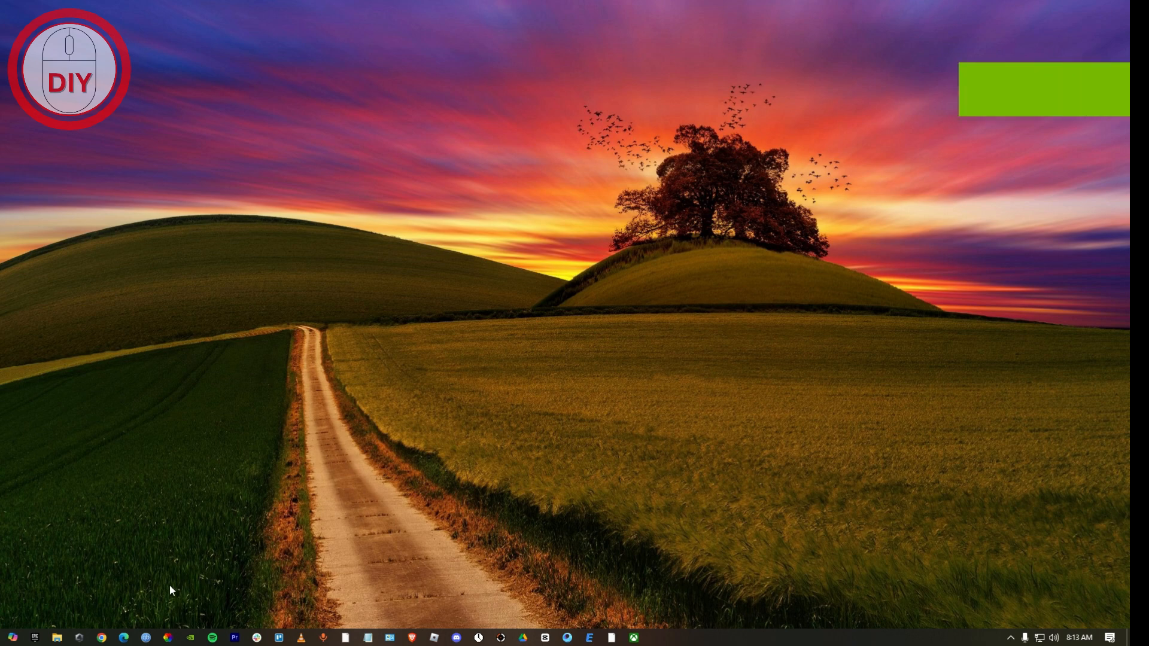
- Launch Chrome from the taskbar and continue with a saved profile
click(101, 638)
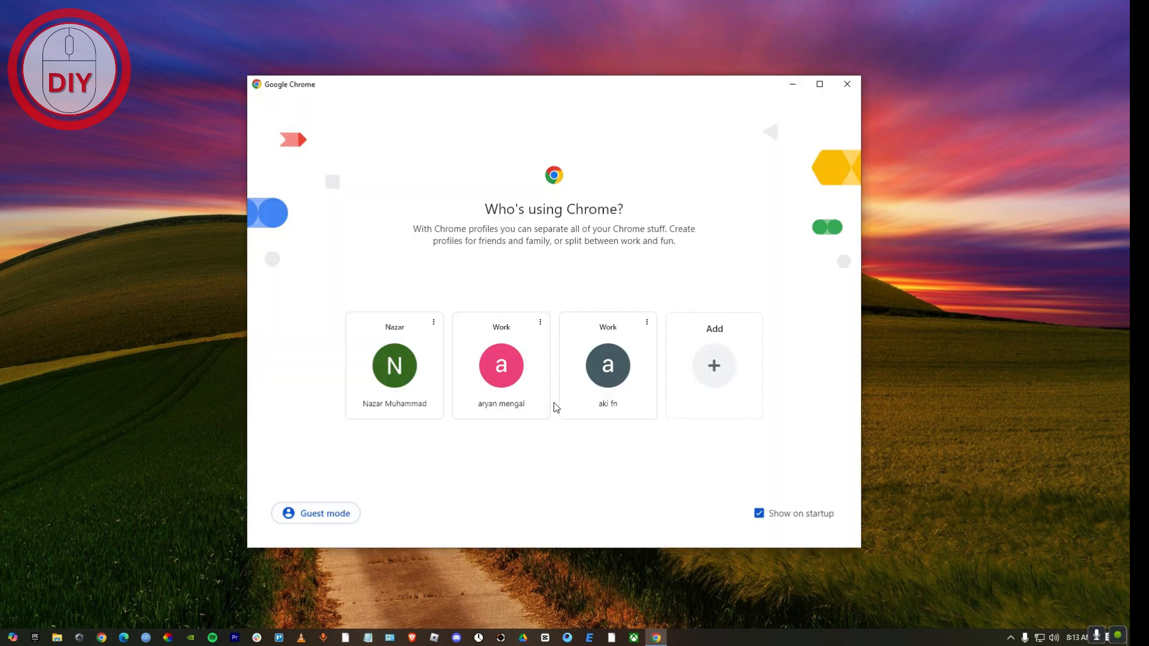
click(608, 366)
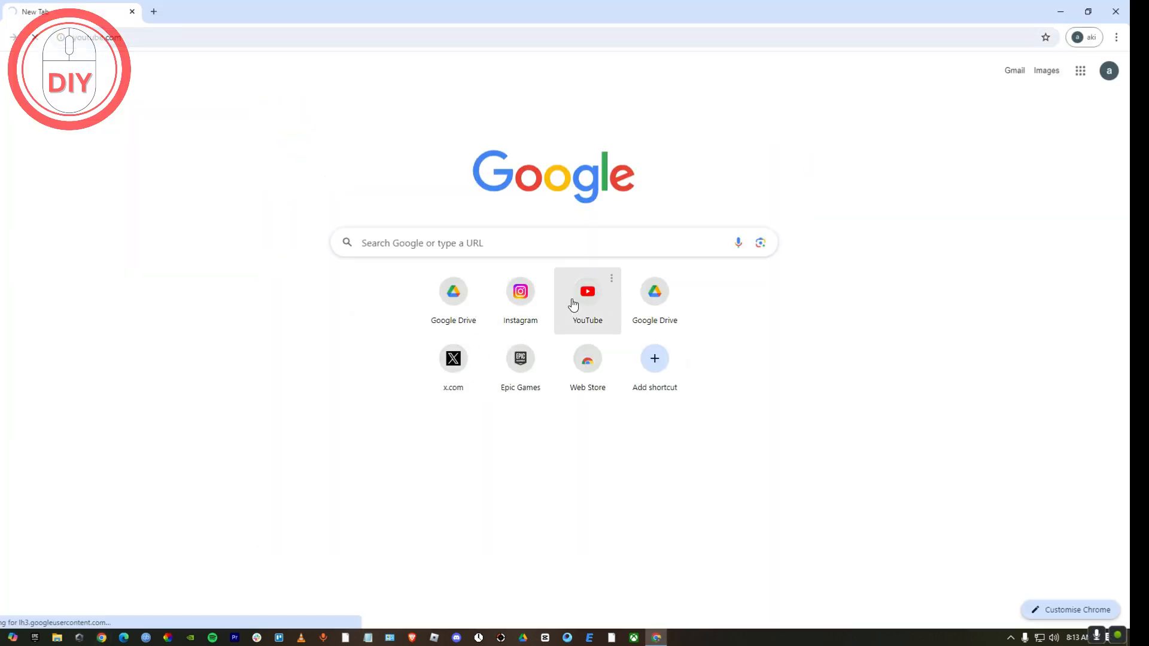
- Go to YouTube and launch YouTube Studio from the account menu
click(586, 292)
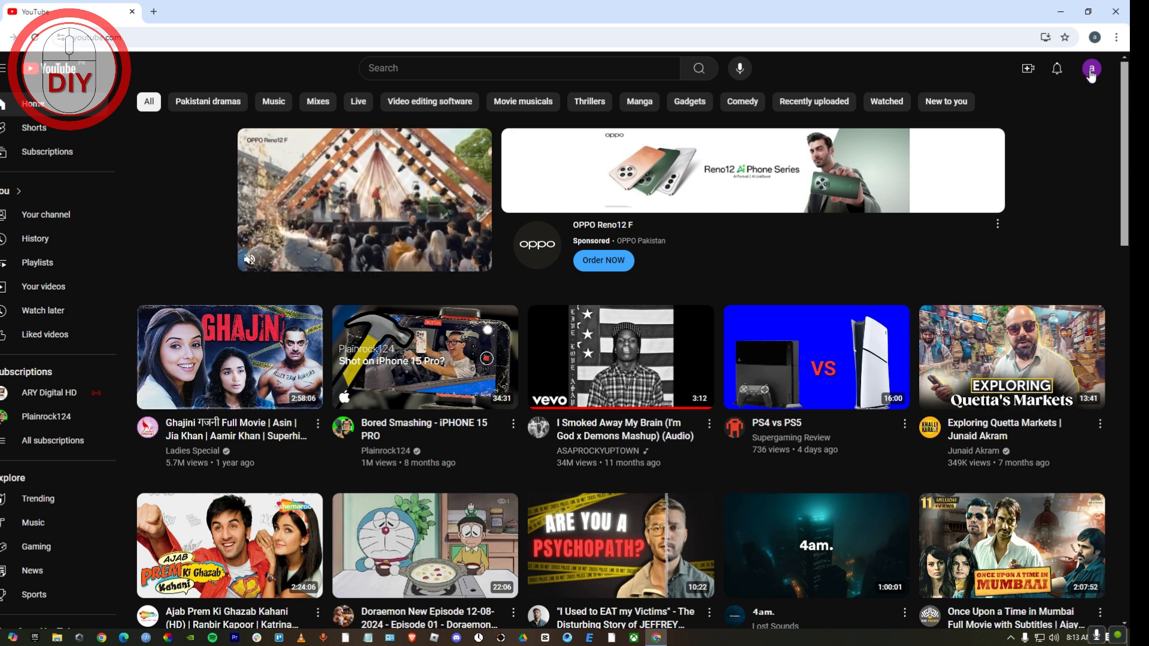
click(1091, 68)
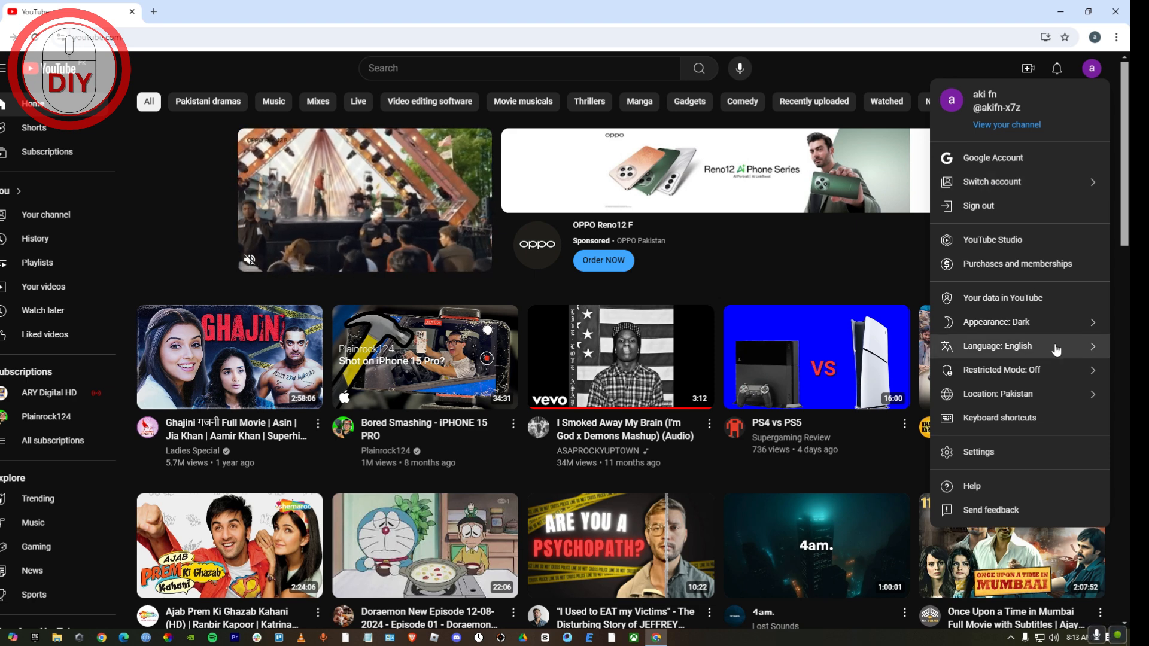
mouse_move(993, 240)
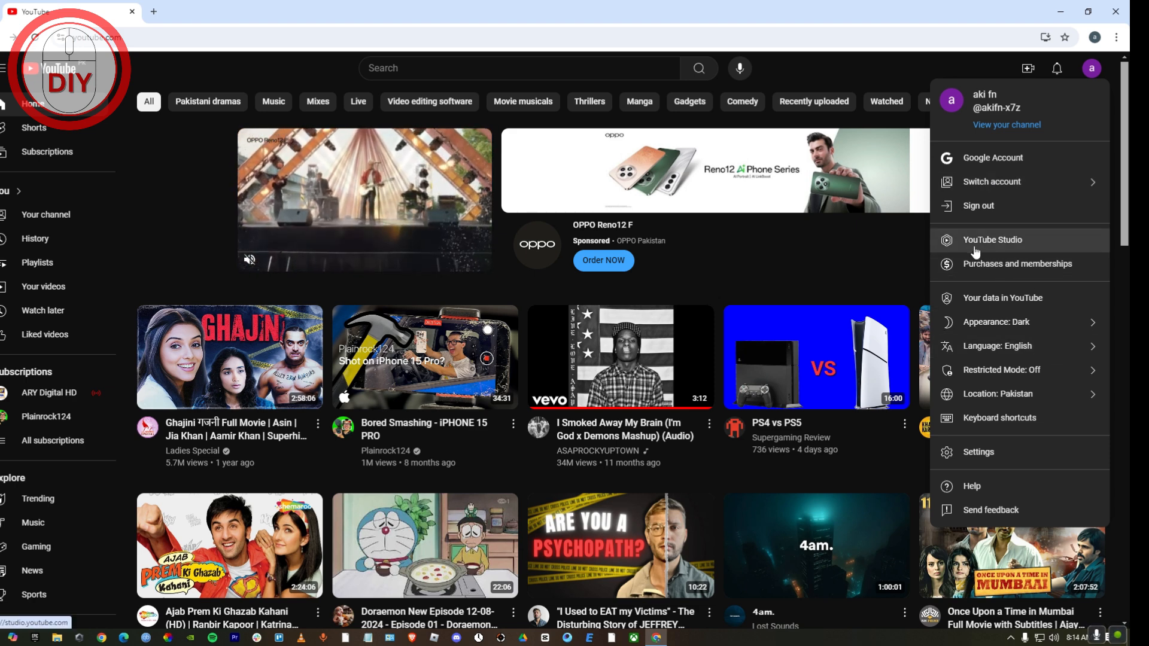
click(993, 239)
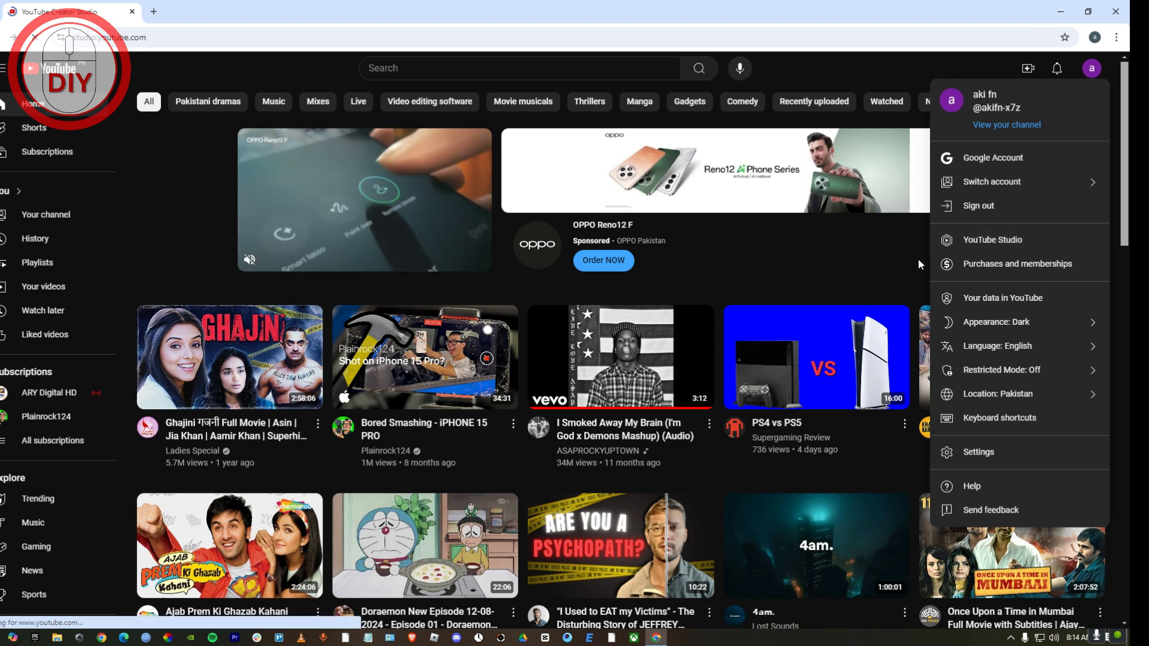
- Let the YouTube Studio channel dashboard finish loading
click(992, 240)
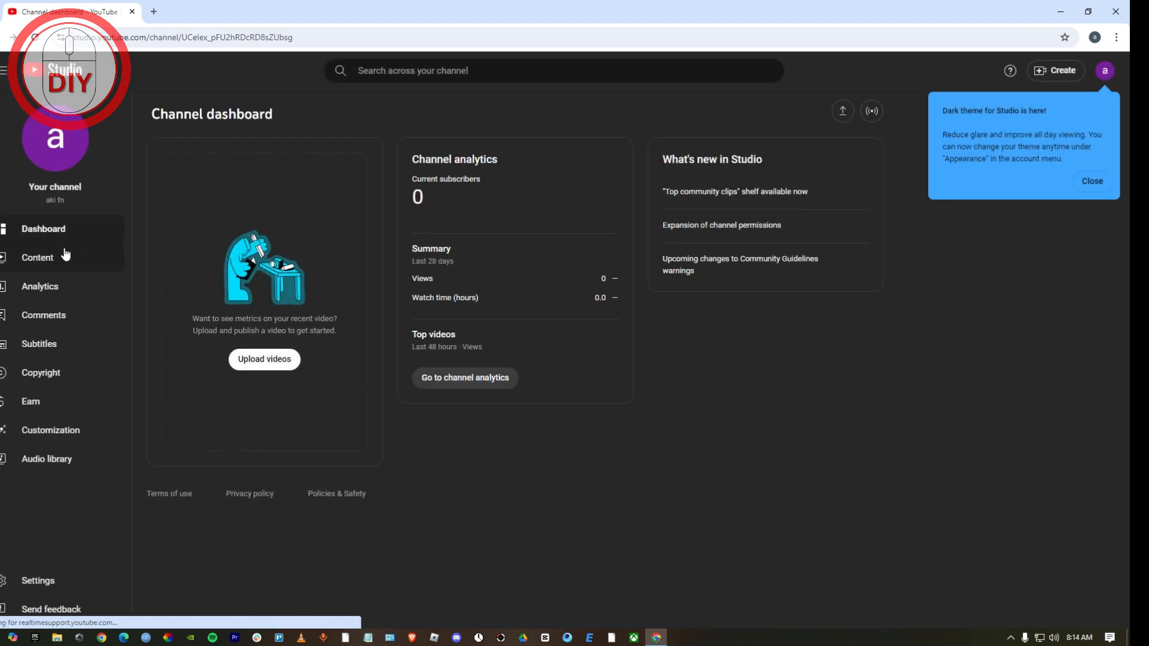
mouse_move(47, 458)
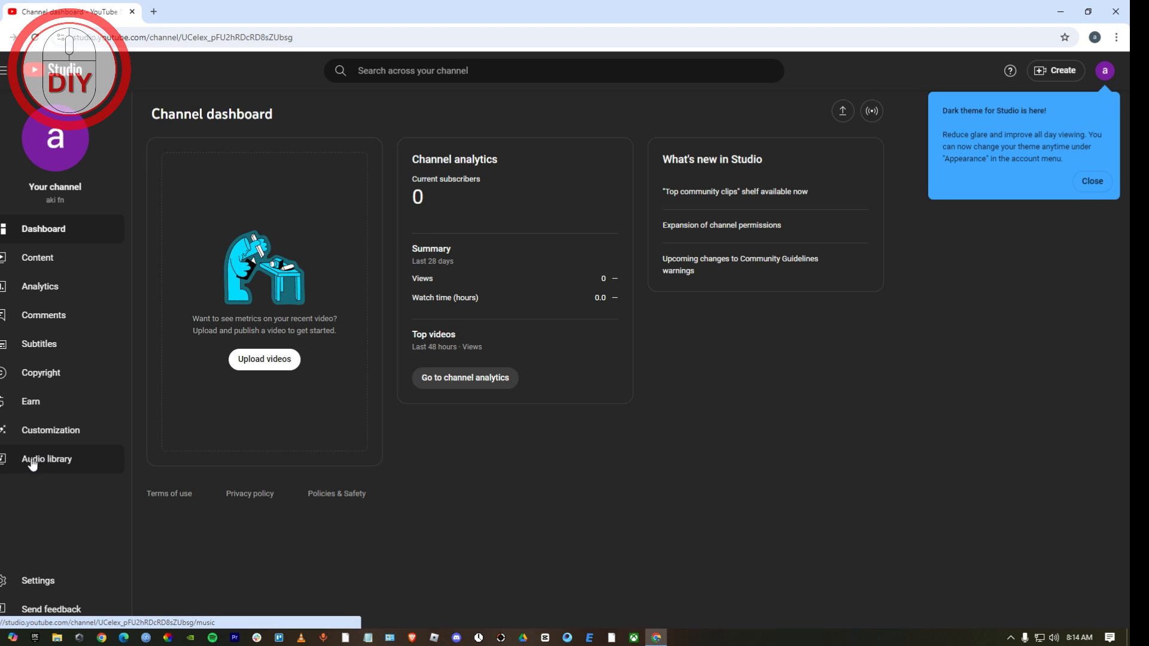
- Download 'Running It Down' by Everet Almond as MP3 and open it in Media Player
click(46, 459)
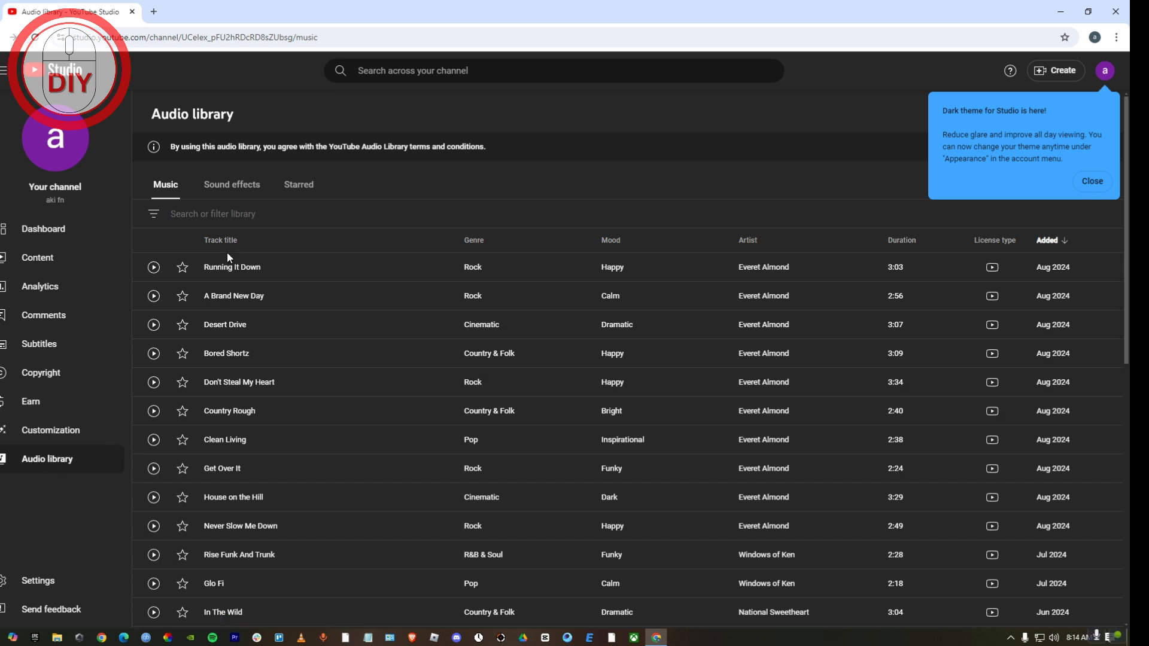
mouse_move(208, 368)
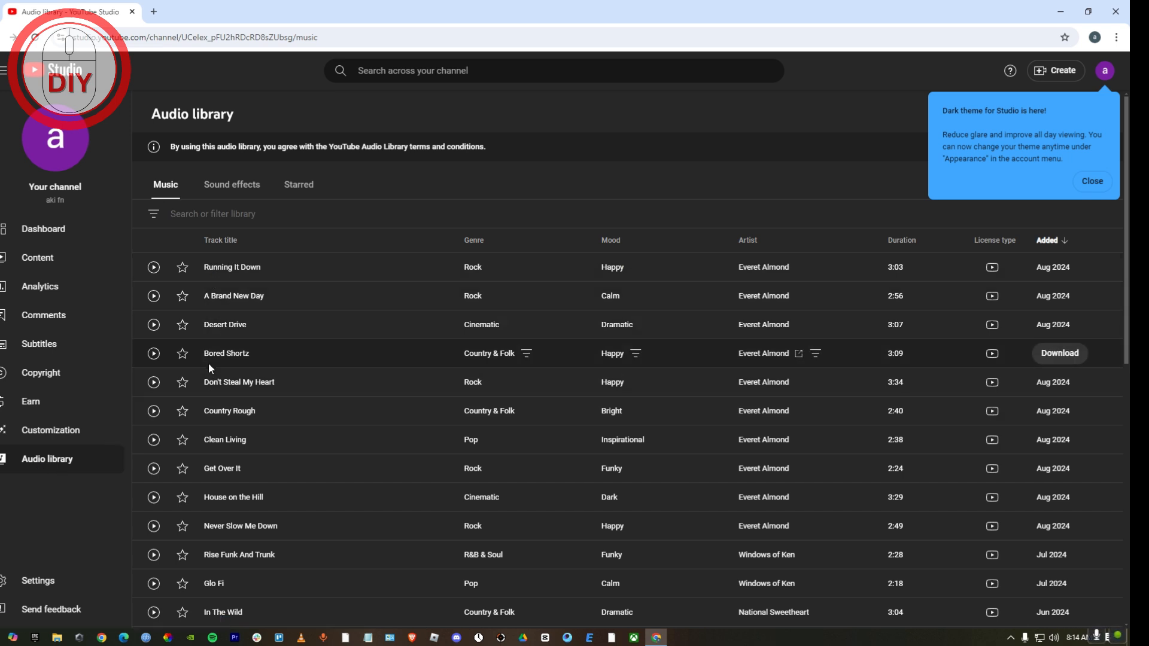
mouse_move(153, 267)
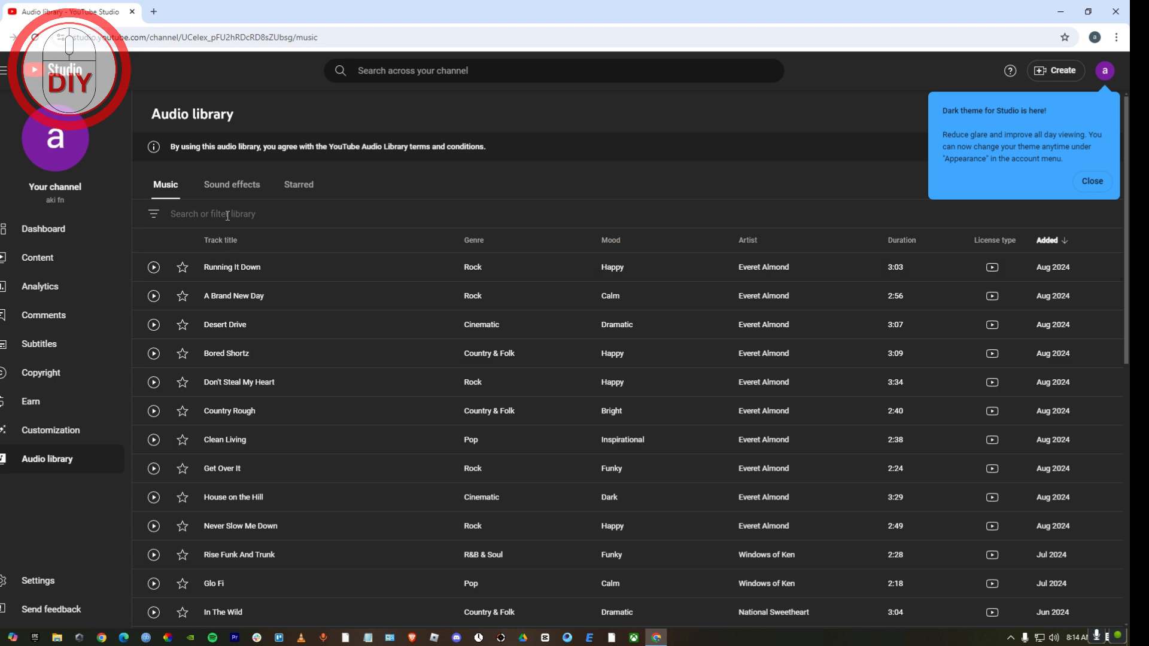
scroll(down, 3)
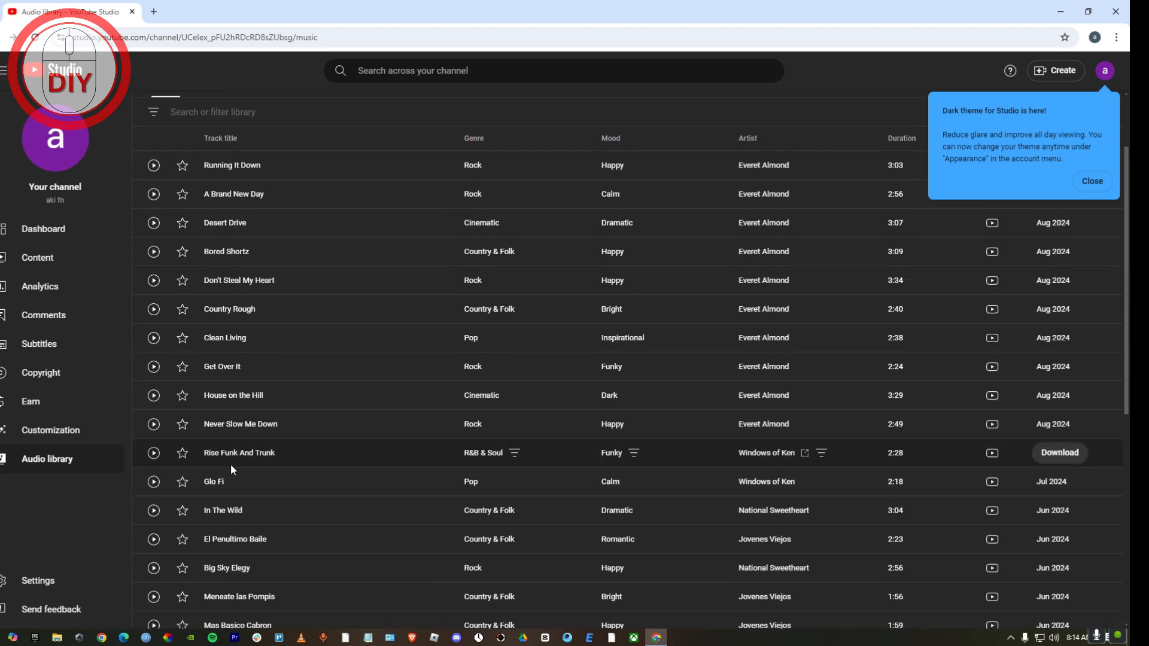
scroll(up, 3)
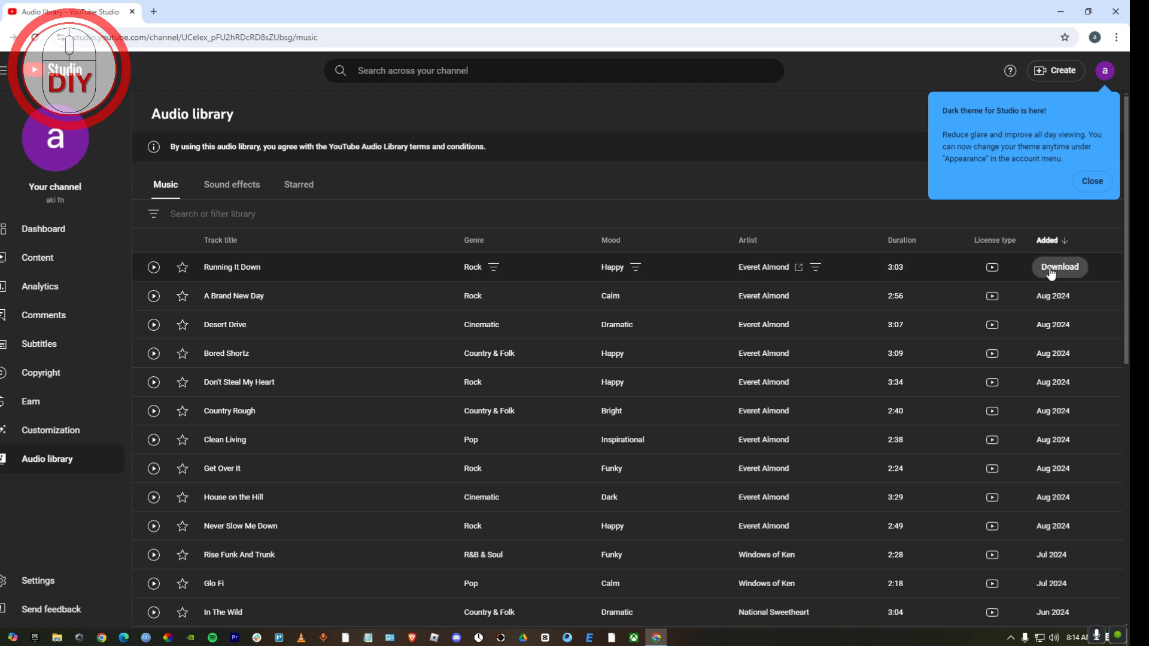
click(1059, 267)
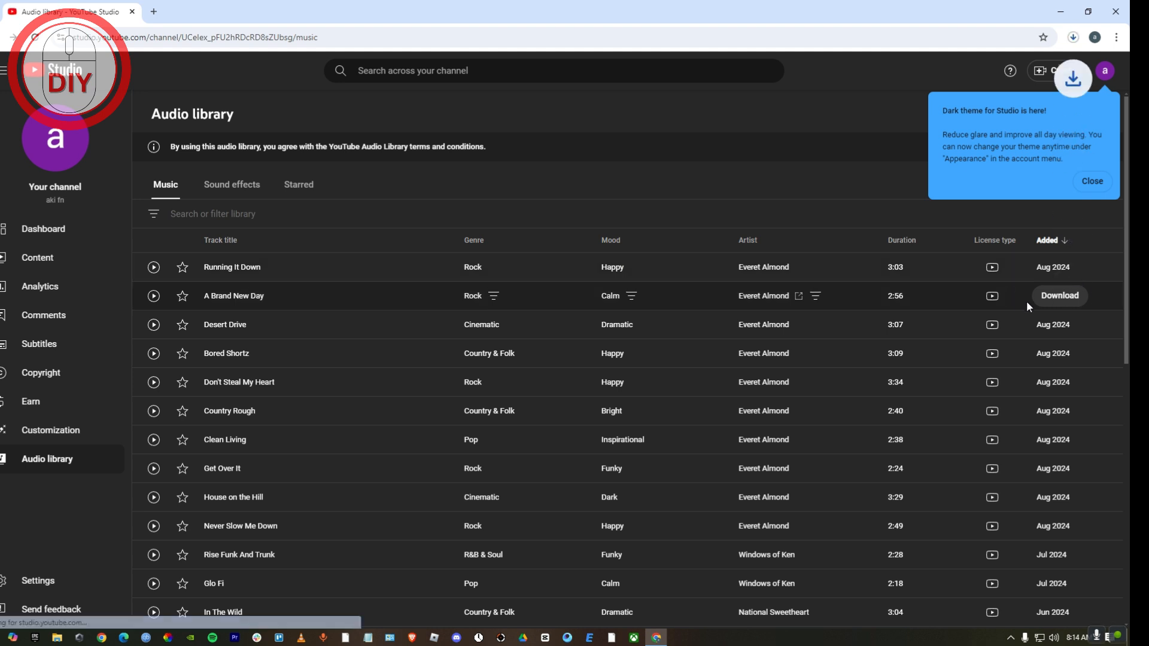
click(1073, 37)
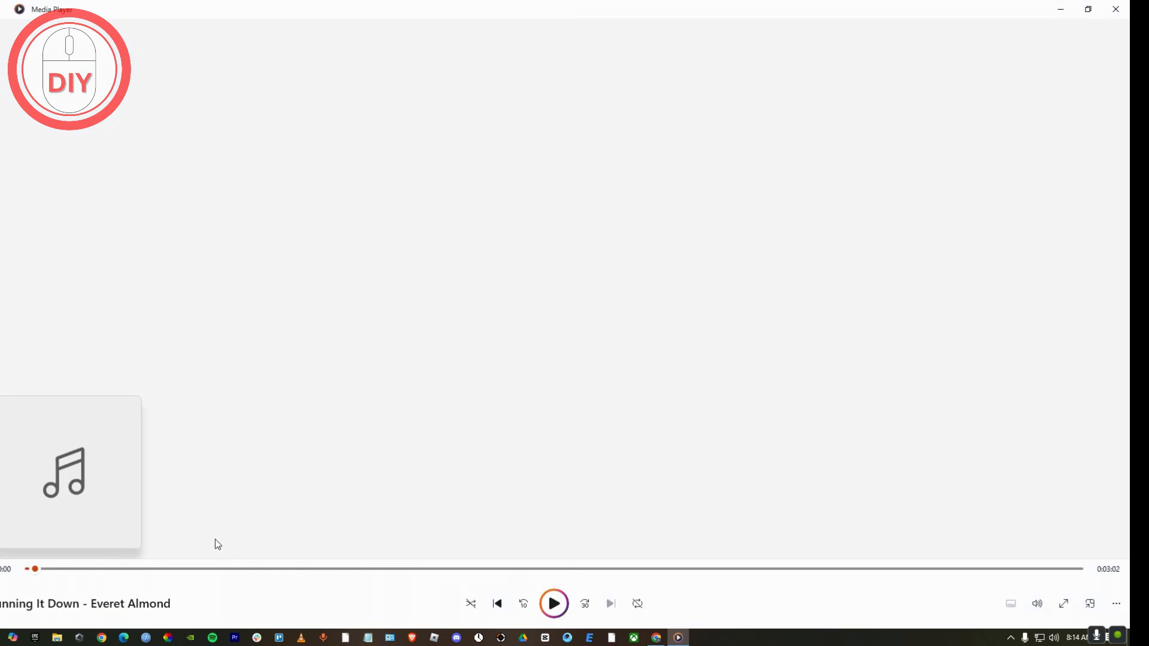
mouse_move(717, 486)
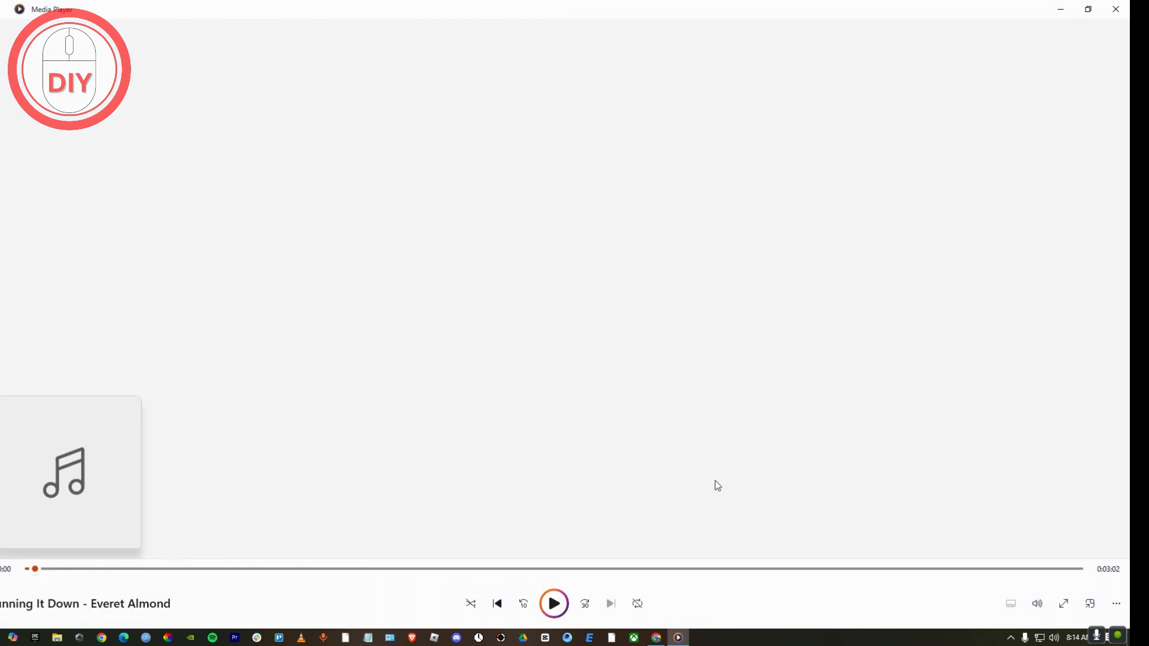